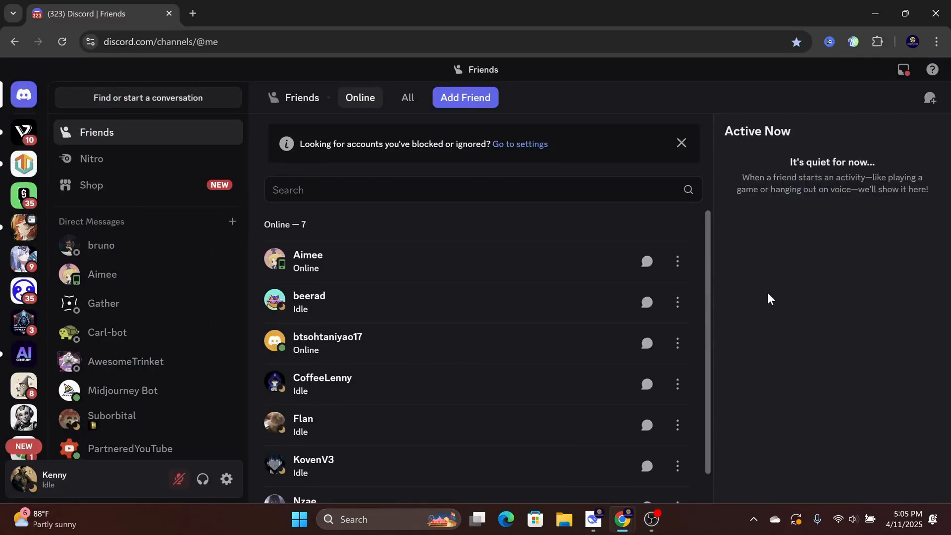
pyautogui.moveTo(133, 268)
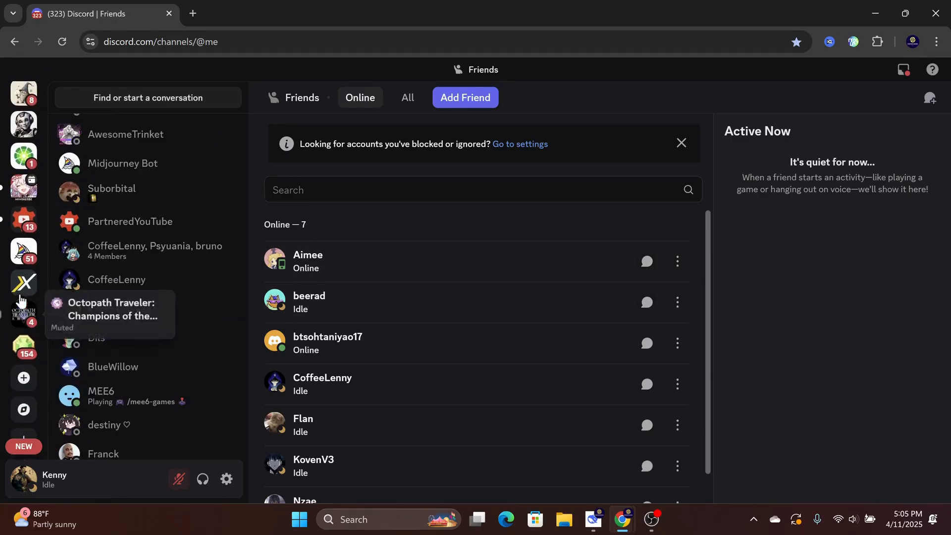
# Step: Open the GachaX server's Server Settings on the Invites page
pyautogui.click(24, 284)
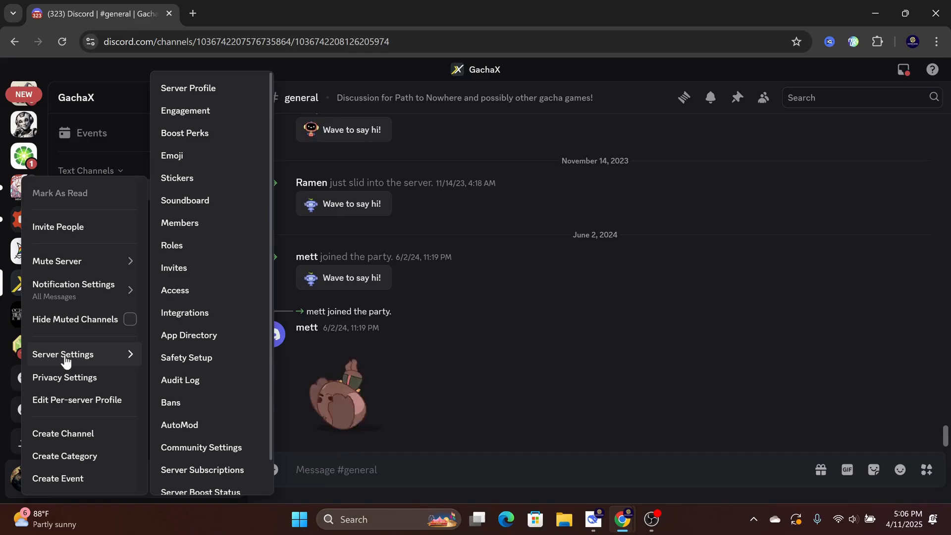
pyautogui.click(173, 267)
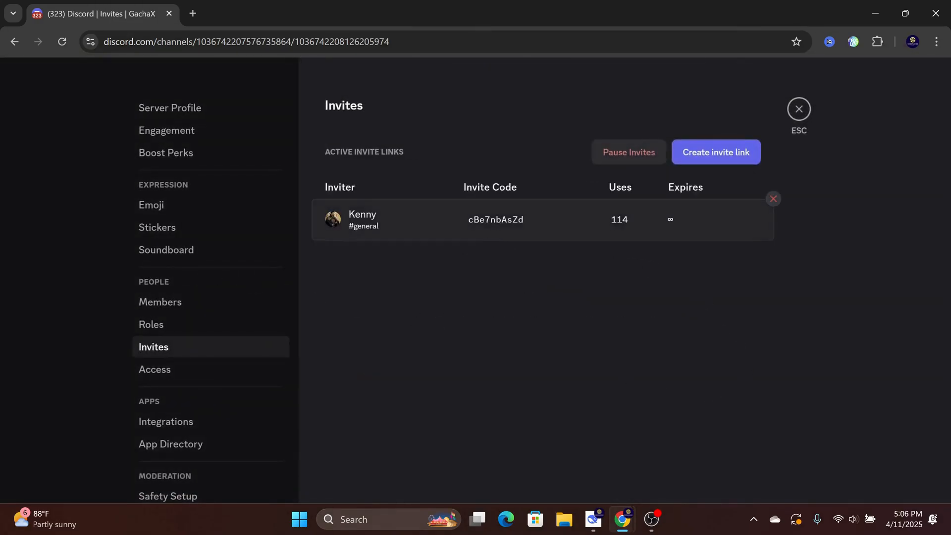
pyautogui.moveTo(657, 268)
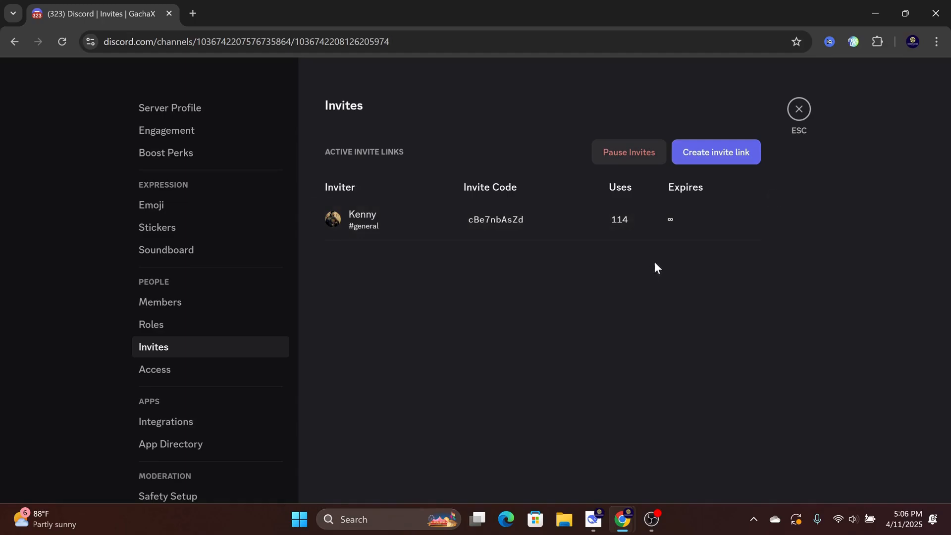
# Step: Generate a new GachaX invite link with Expire After set to Never, and copy it
pyautogui.click(715, 151)
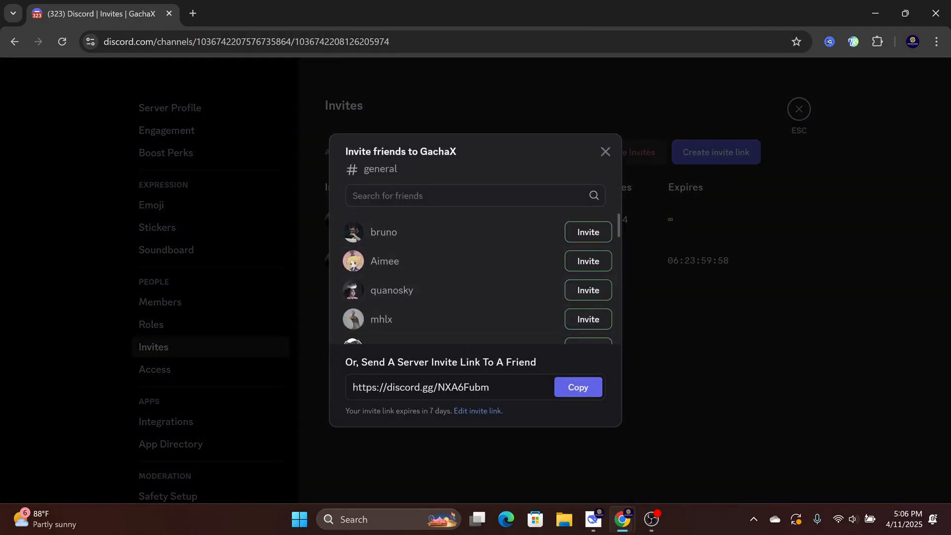
pyautogui.moveTo(425, 417)
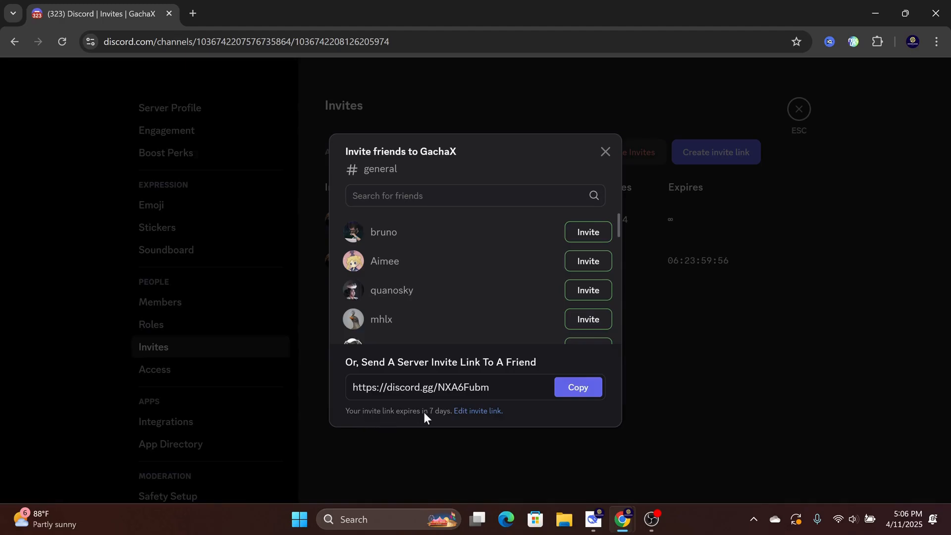
pyautogui.click(478, 410)
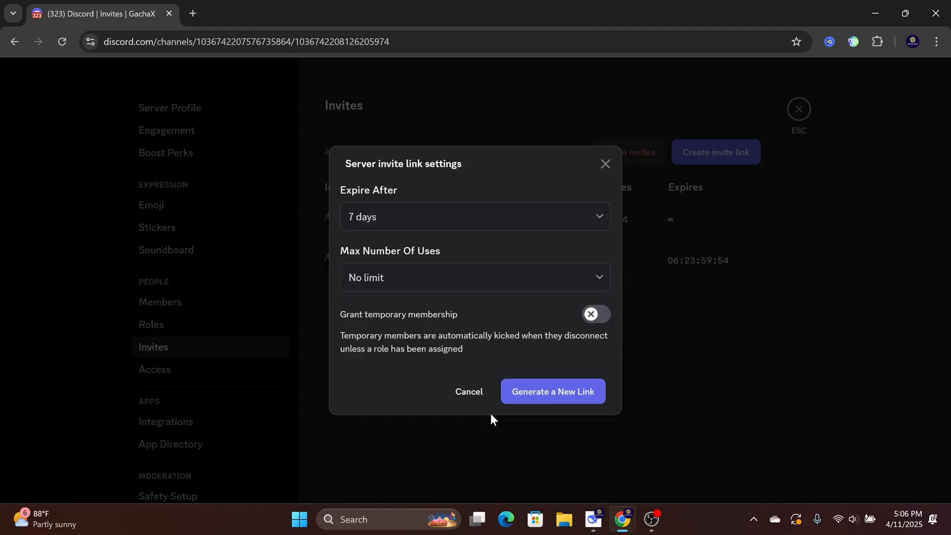
pyautogui.click(475, 216)
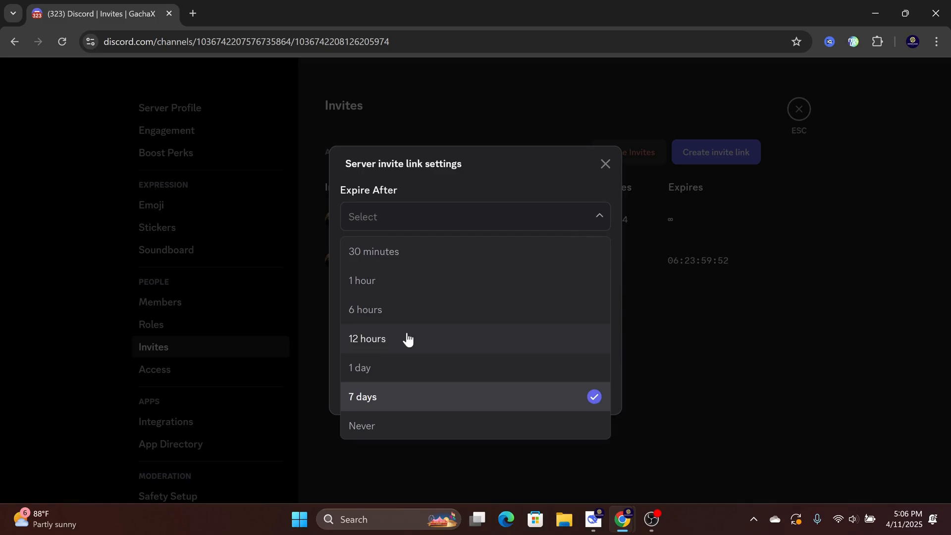
pyautogui.click(361, 425)
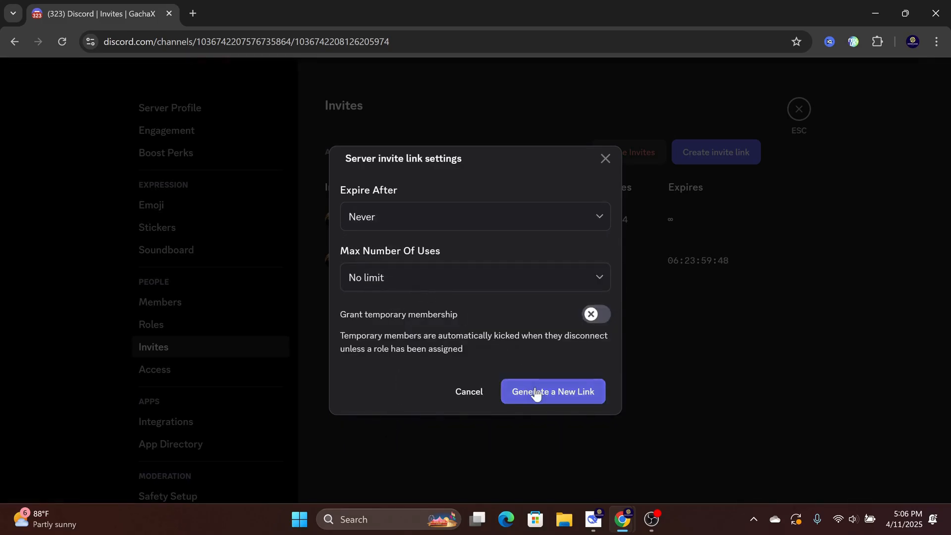
pyautogui.click(552, 391)
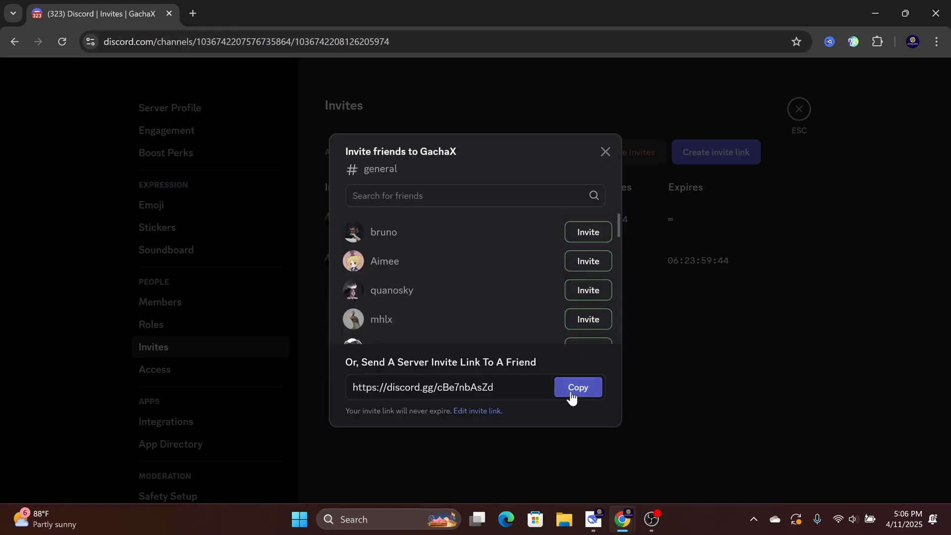
pyautogui.click(577, 387)
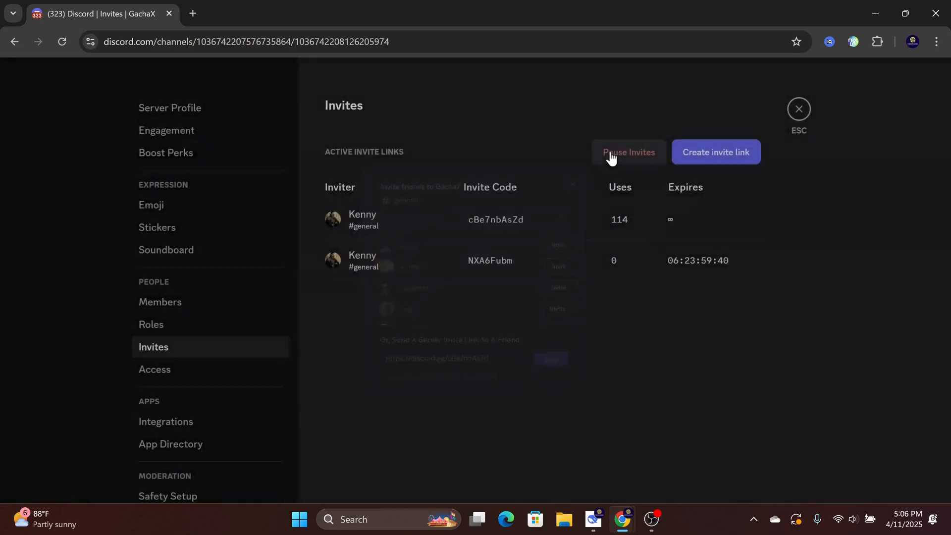
# Step: Open youtube.com in a new tab and go to the Online Fanatic channel's YouTube Studio dashboard
pyautogui.click(192, 14)
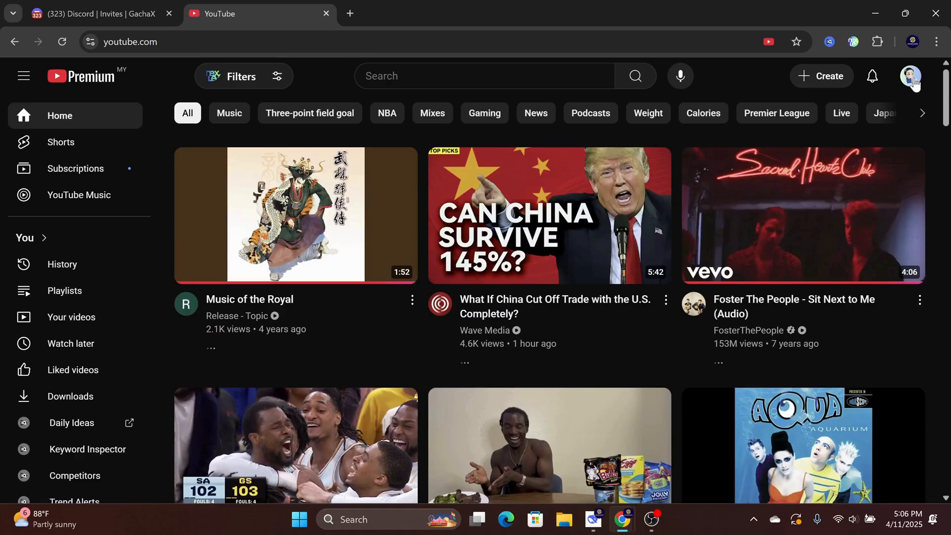
pyautogui.click(911, 76)
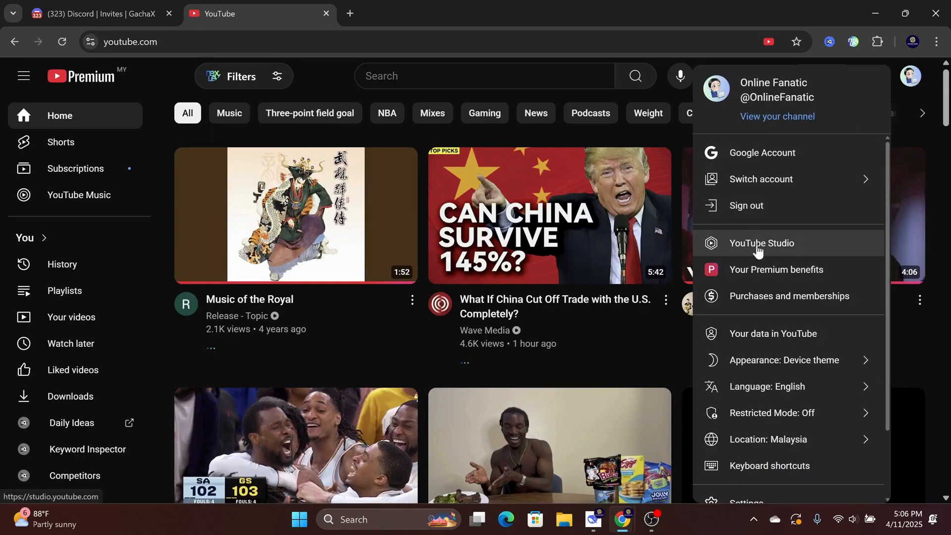
pyautogui.click(761, 242)
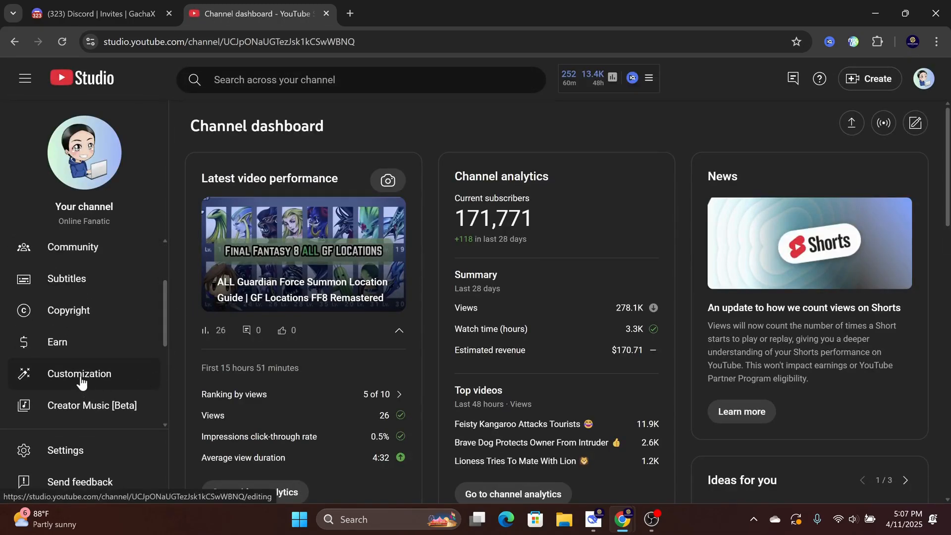
# Step: Open the channel's Customization profile settings and scroll down to the Links section
pyautogui.click(80, 373)
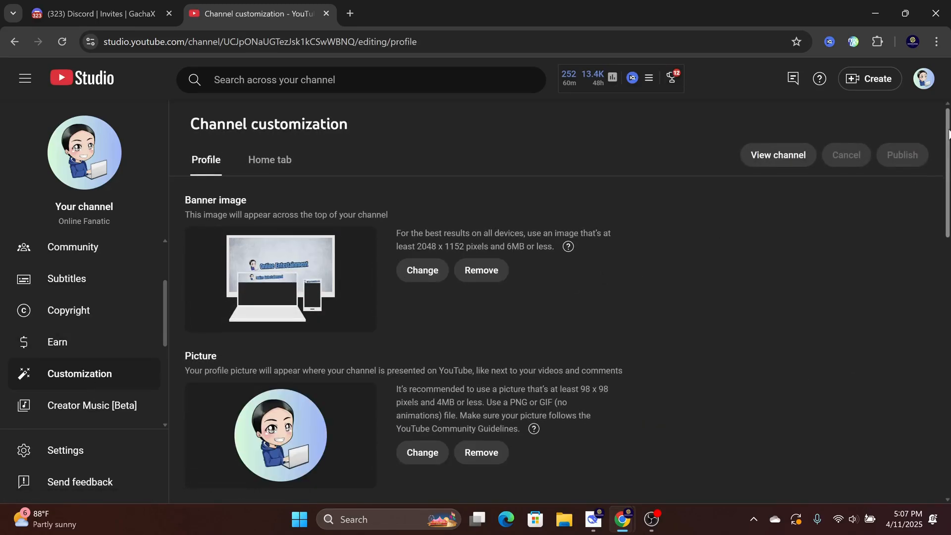
pyautogui.scroll(-3)
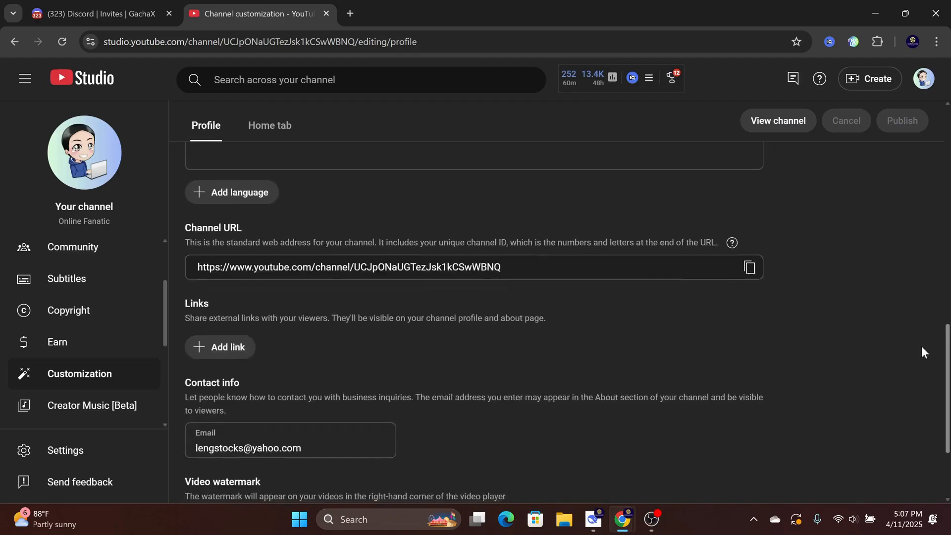
pyautogui.scroll(-3)
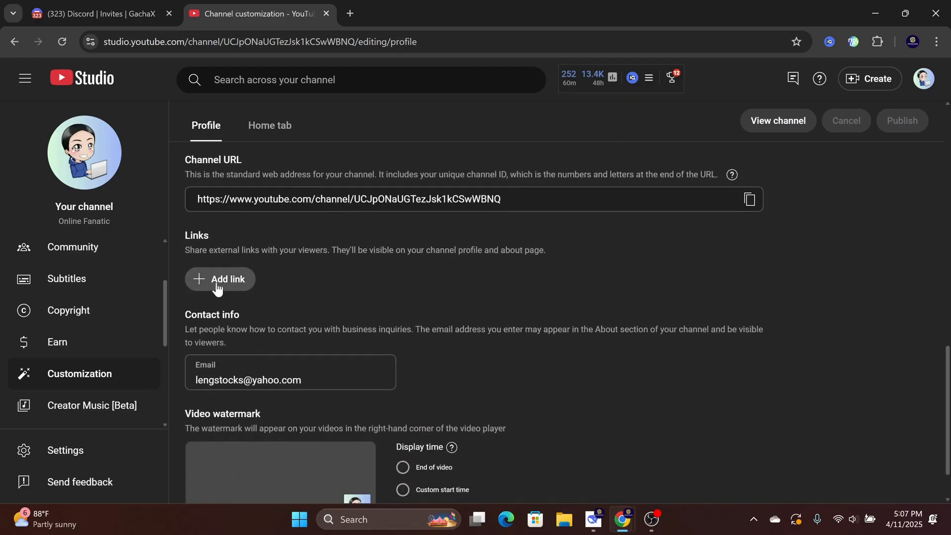
pyautogui.write('Disc')
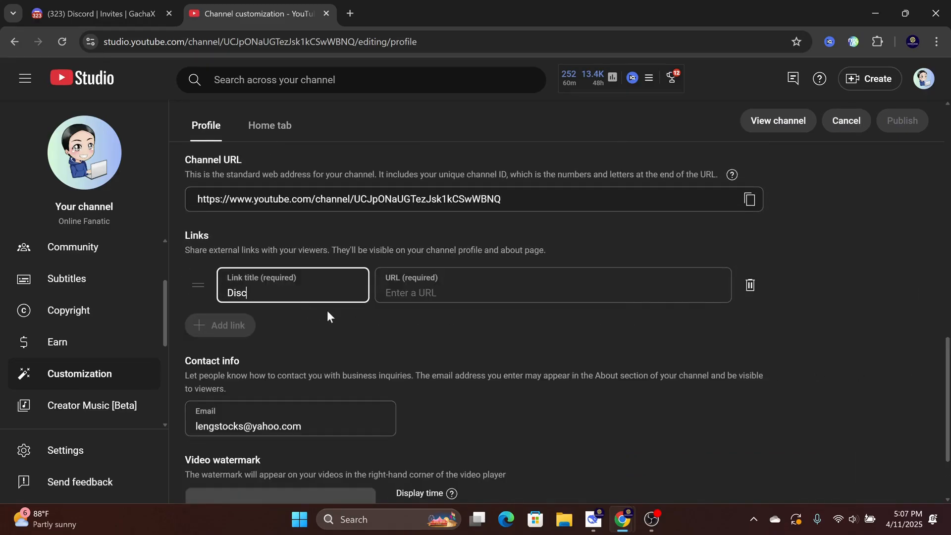
pyautogui.click(545, 293)
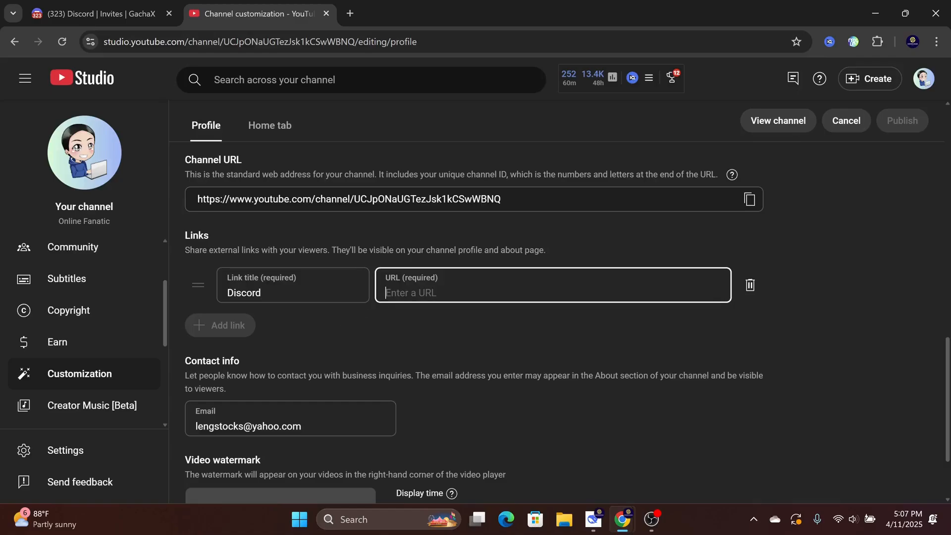
pyautogui.write('https://discord.gg/cBe7nbAsZd')
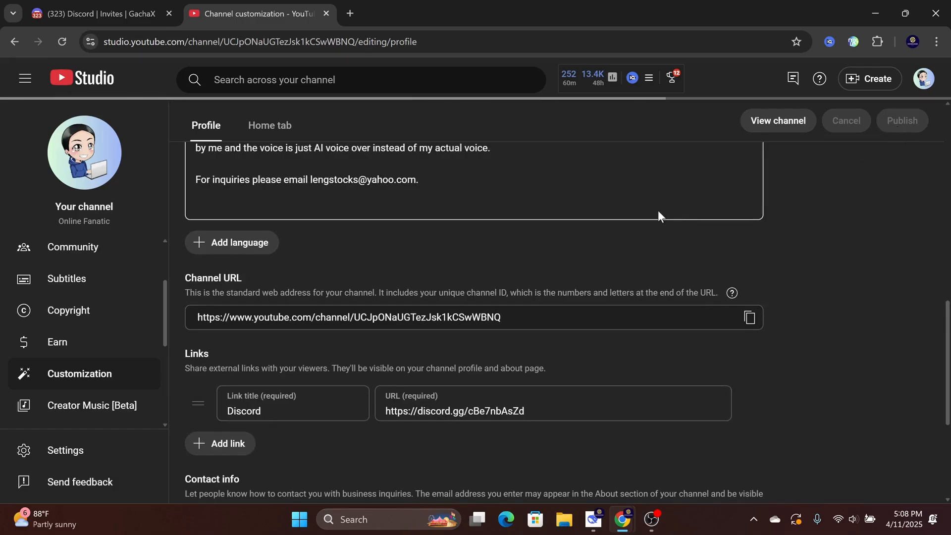
pyautogui.click(902, 120)
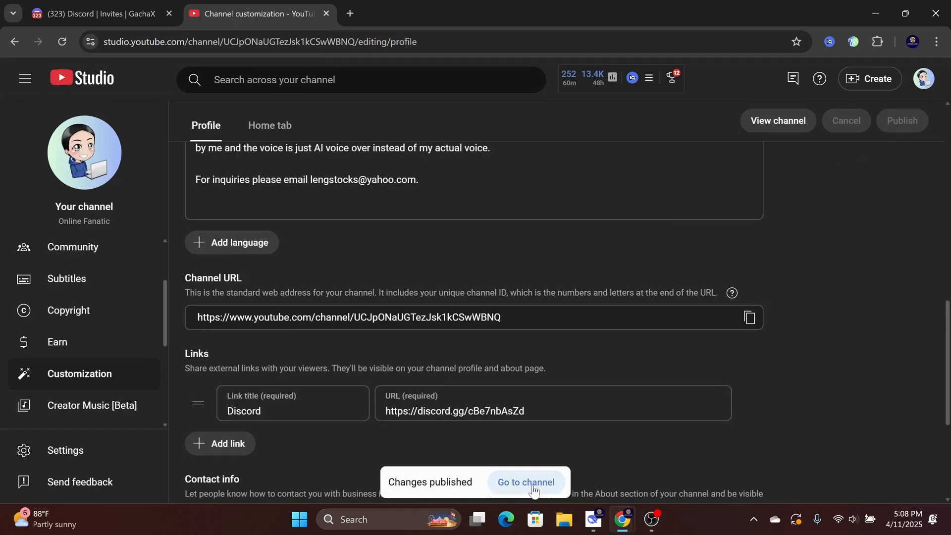
pyautogui.click(525, 481)
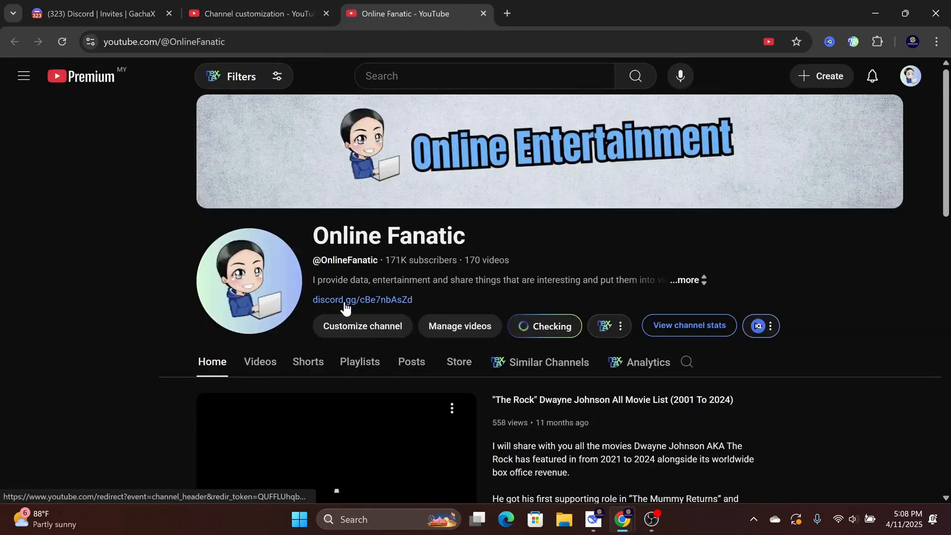